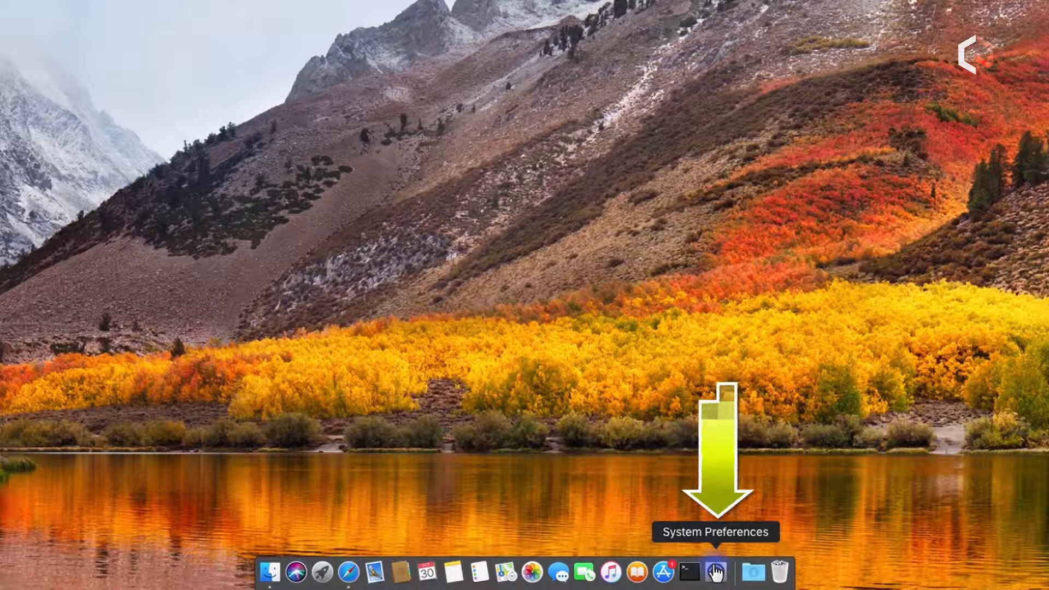
# Open Security & Privacy in System Preferences to see the allowed app download sources.
pyautogui.click(714, 571)
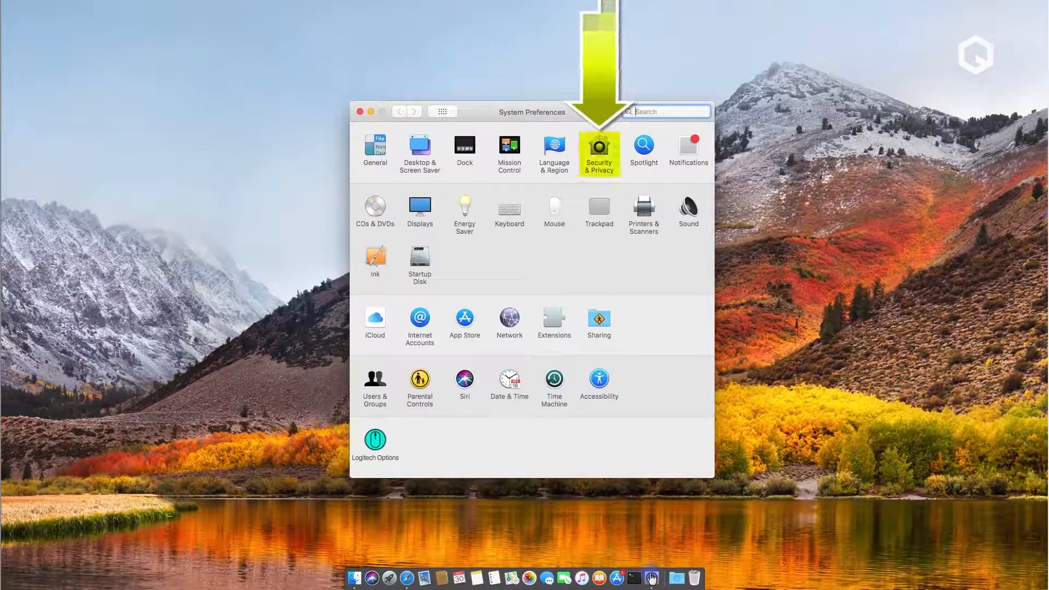
pyautogui.click(599, 149)
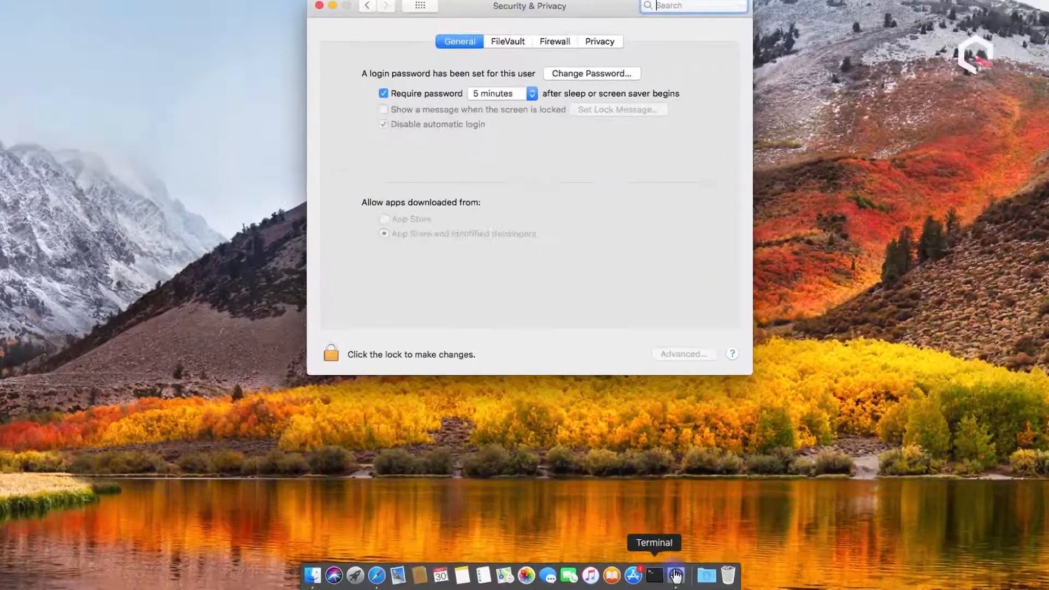
# Run sudo spctl --master-disable in Terminal, then return to Security & Privacy.
pyautogui.click(676, 576)
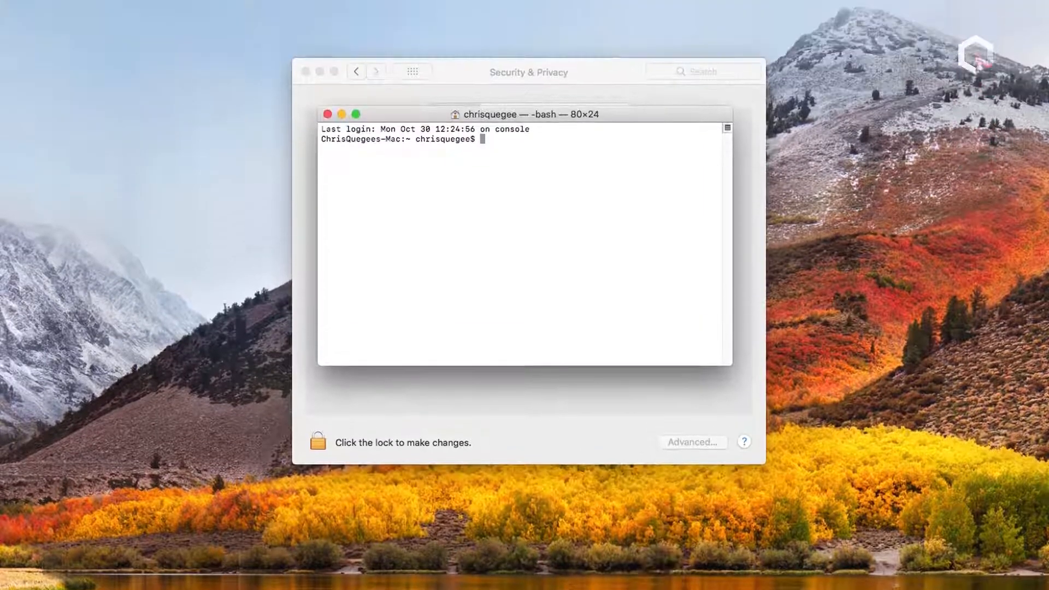
pyautogui.write('sudo')
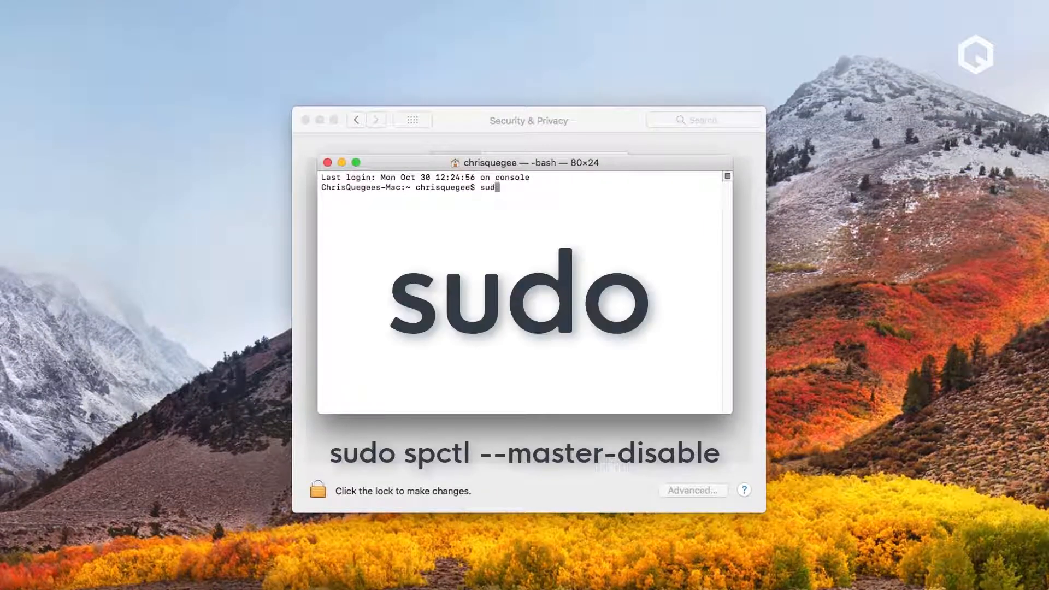
pyautogui.press('space')
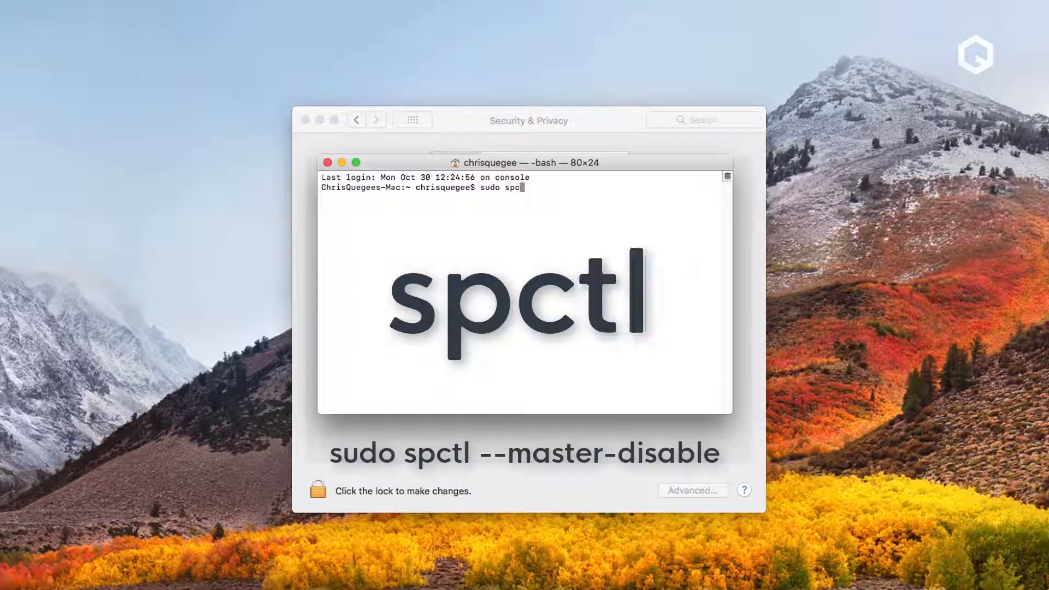
pyautogui.write('tl')
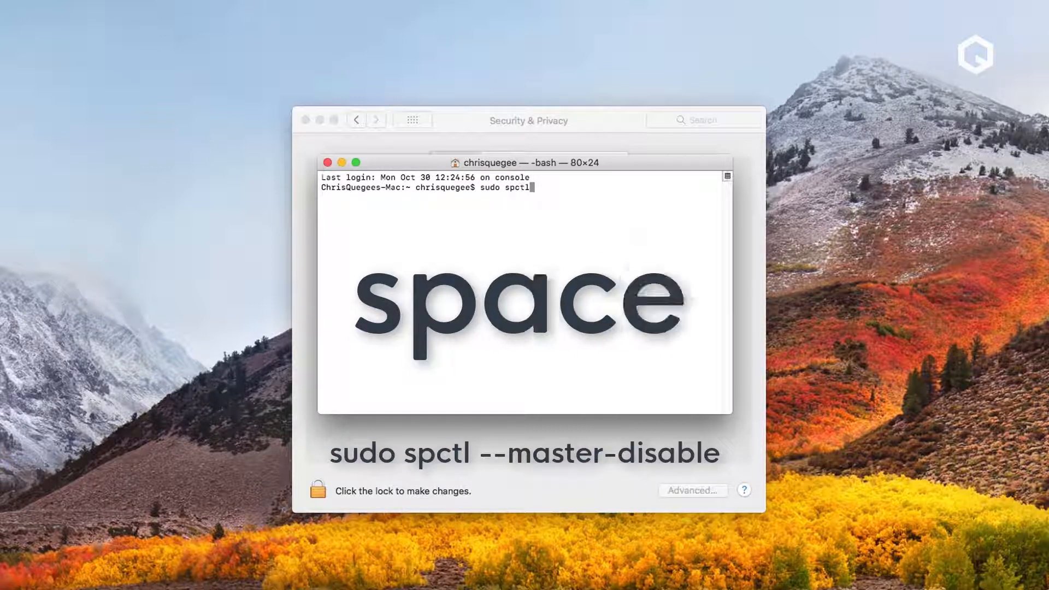
pyautogui.write('--master-')
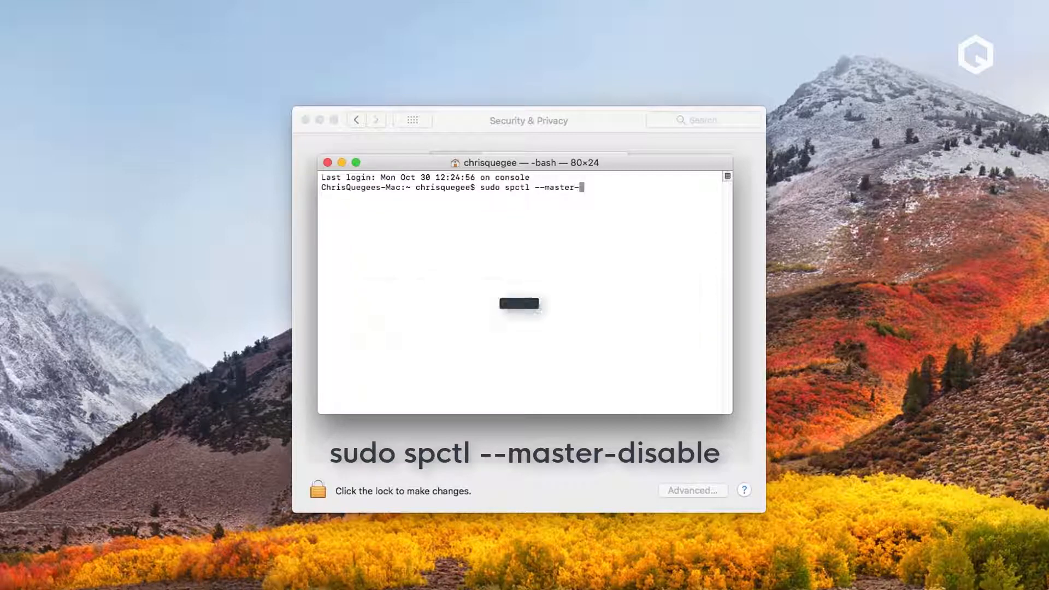
pyautogui.write('disable')
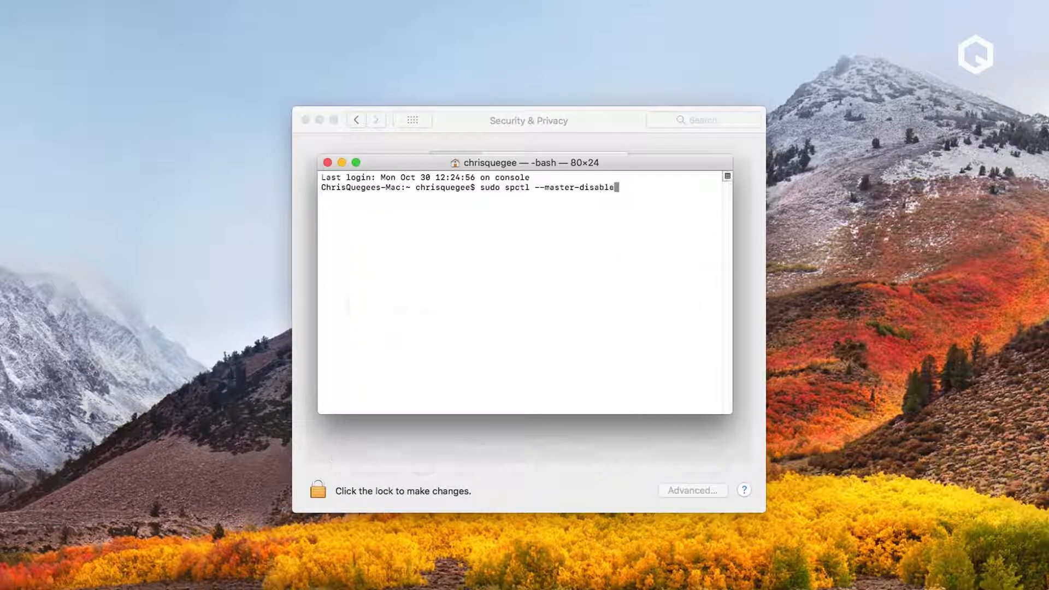
pyautogui.press('Return')
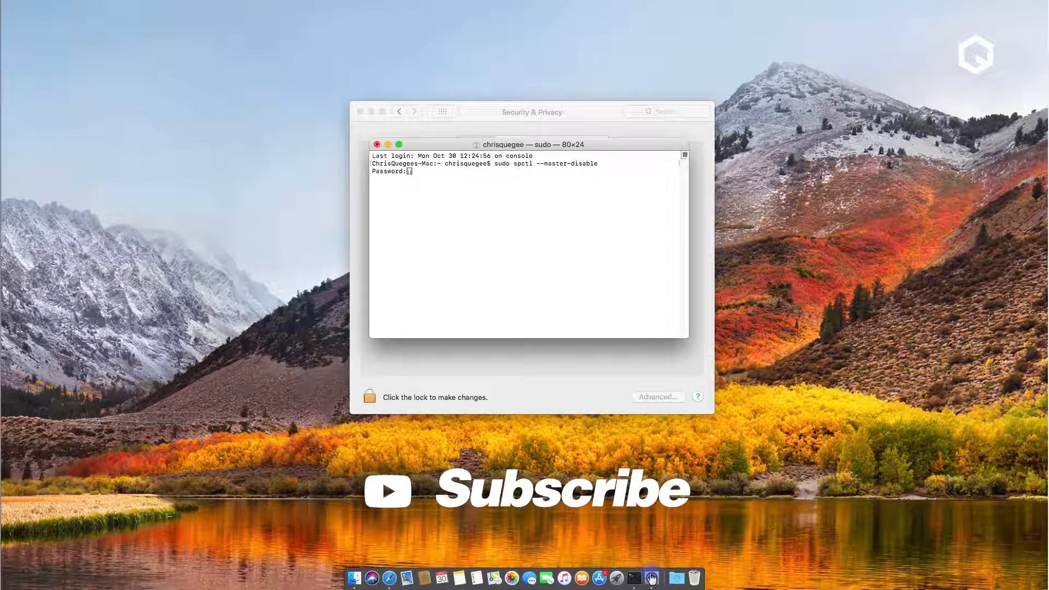
pyautogui.click(377, 145)
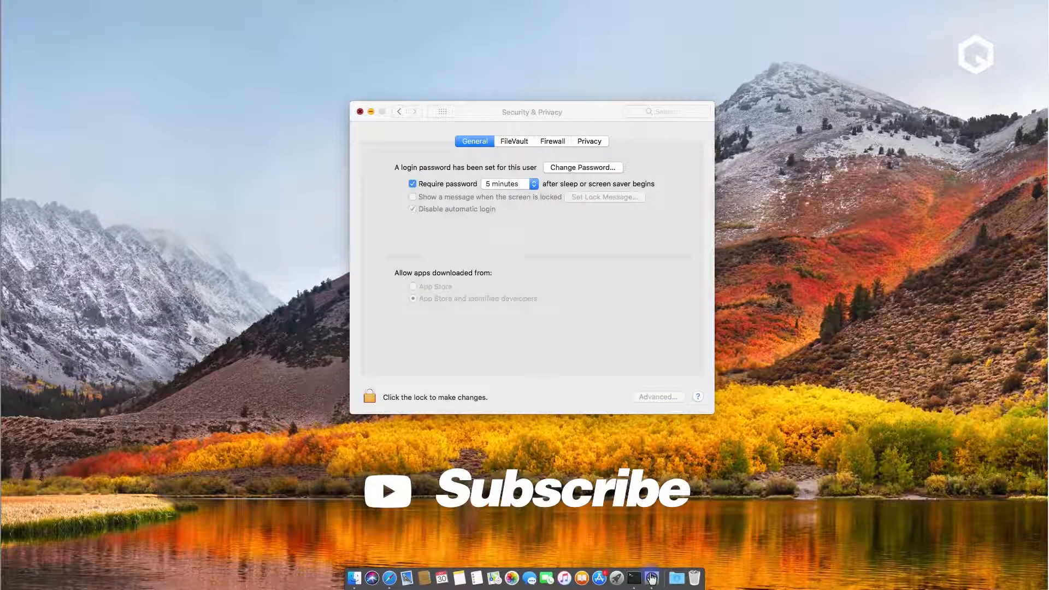
# Quit and relaunch System Preferences into Security & Privacy so the Anywhere source appears.
pyautogui.click(359, 111)
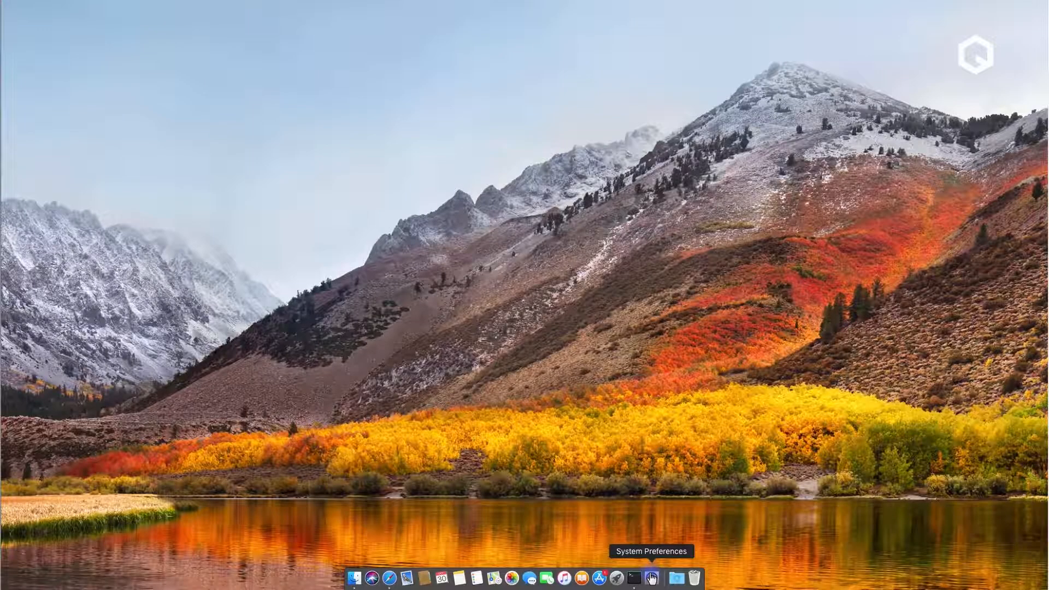
pyautogui.click(650, 577)
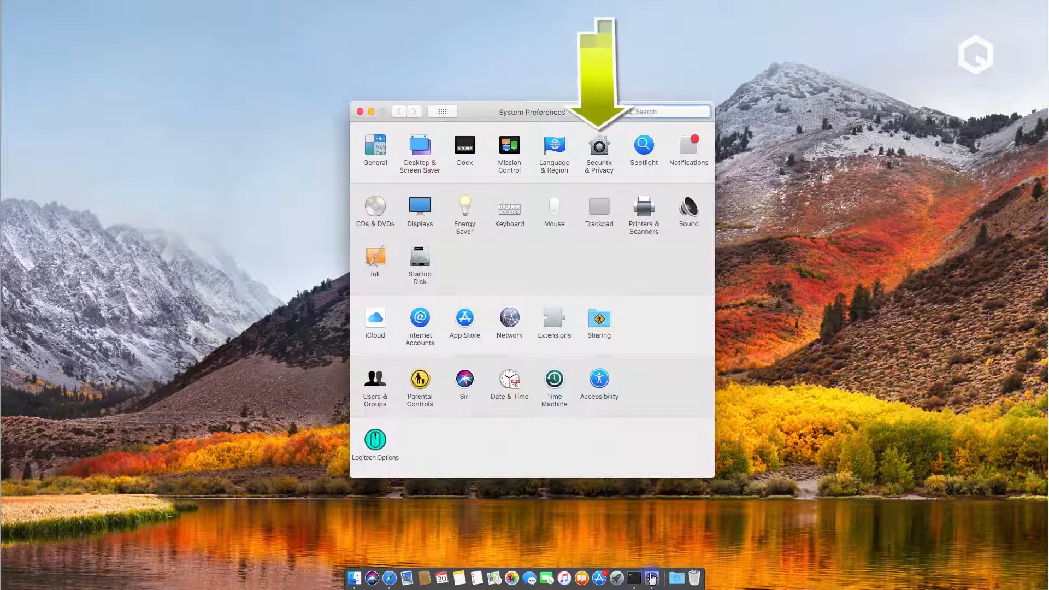
pyautogui.click(597, 149)
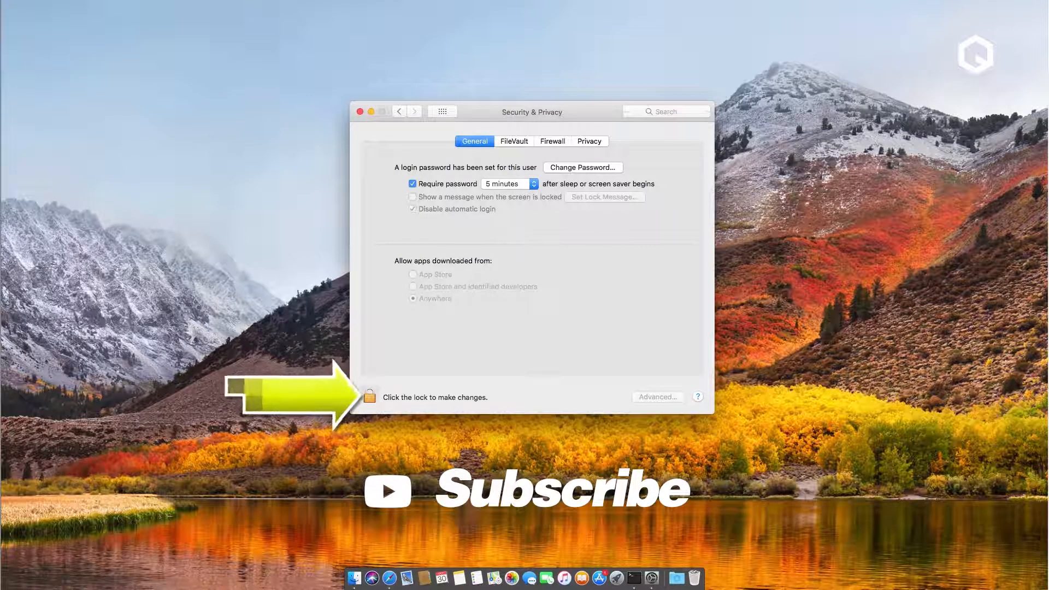
# Unlock the pane, confirm Allow From Anywhere as the download source, relock and close.
pyautogui.click(371, 397)
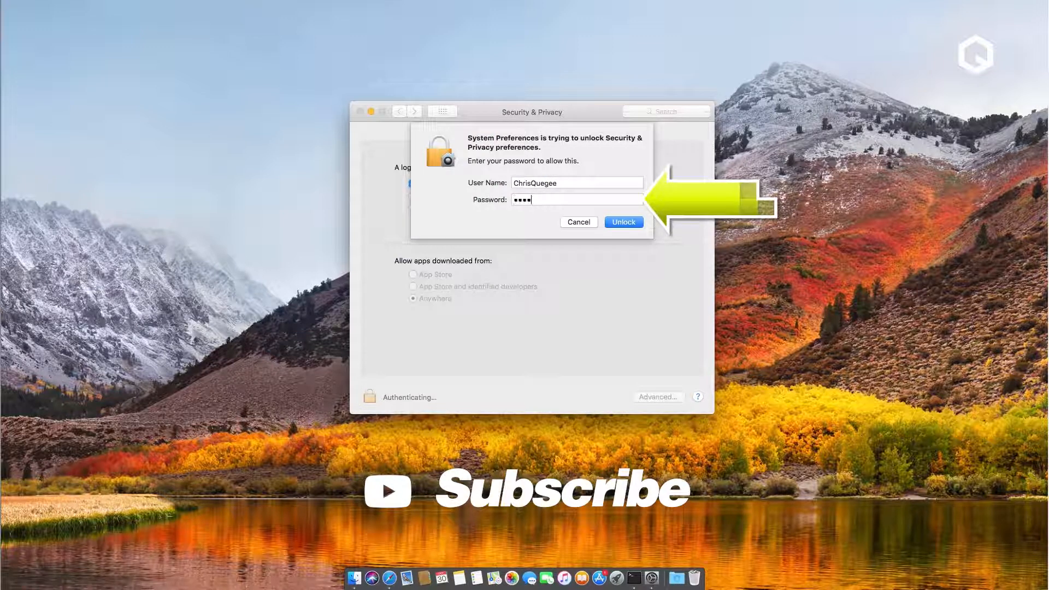
pyautogui.click(622, 222)
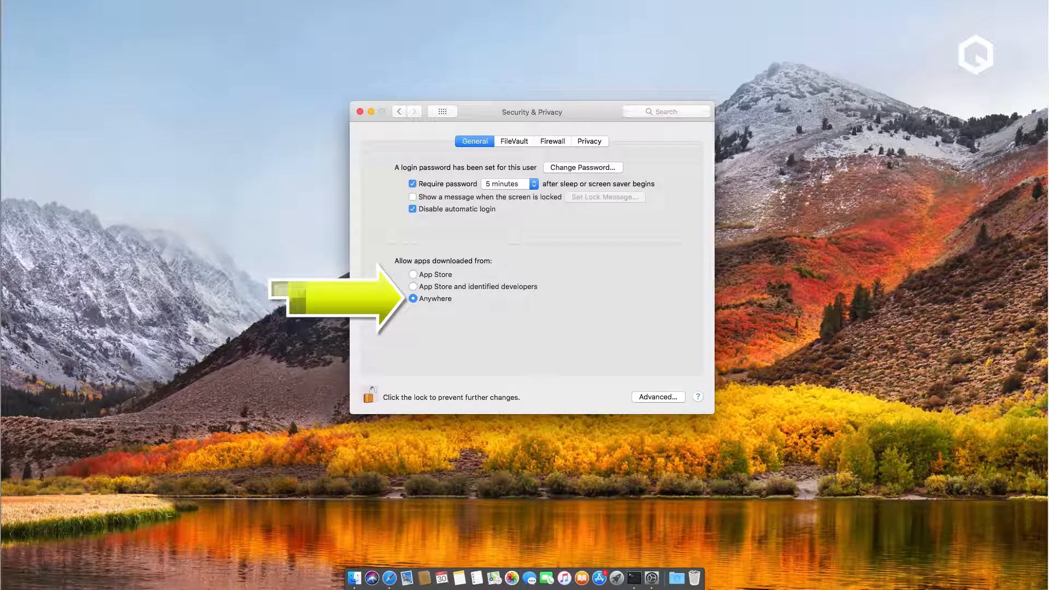
pyautogui.click(413, 298)
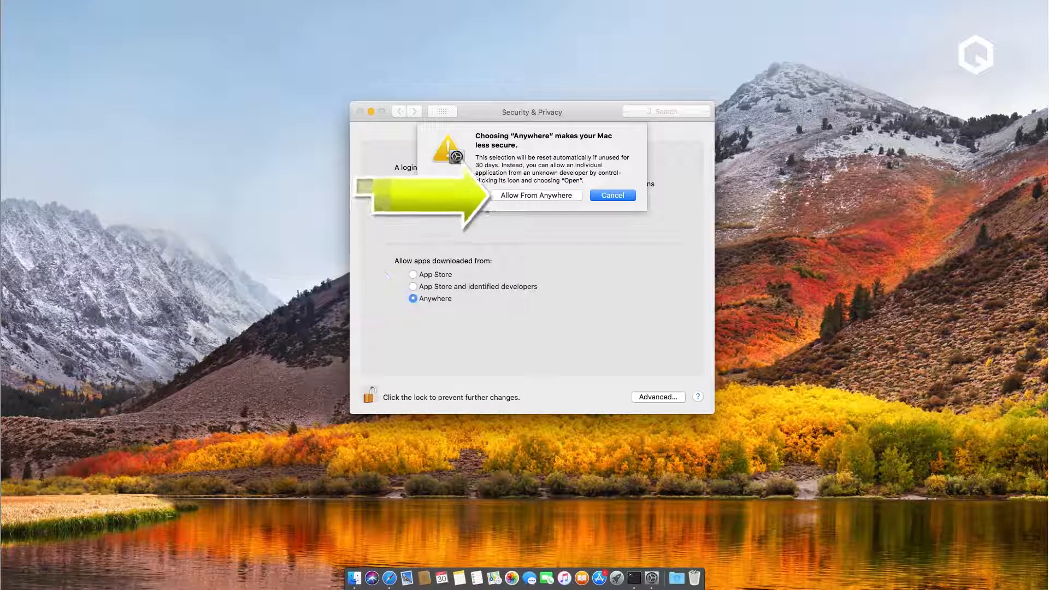
pyautogui.click(535, 195)
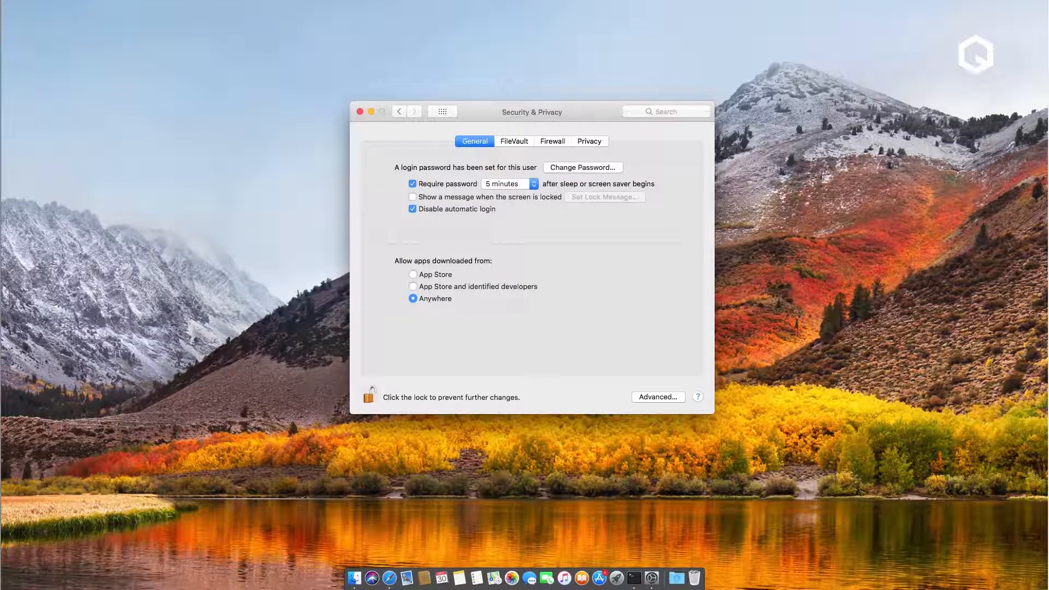
pyautogui.click(370, 397)
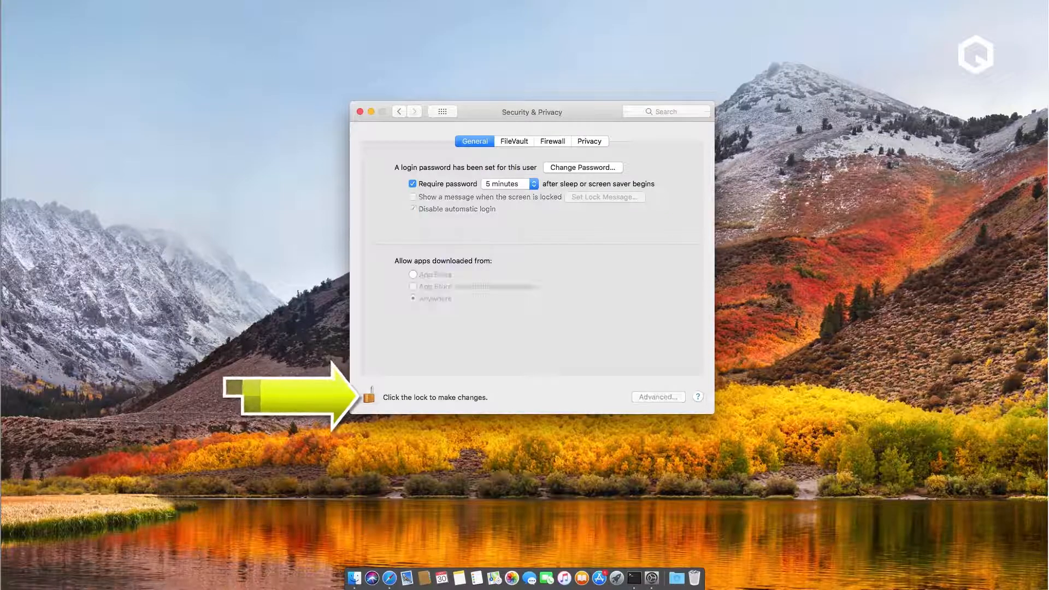
pyautogui.click(359, 111)
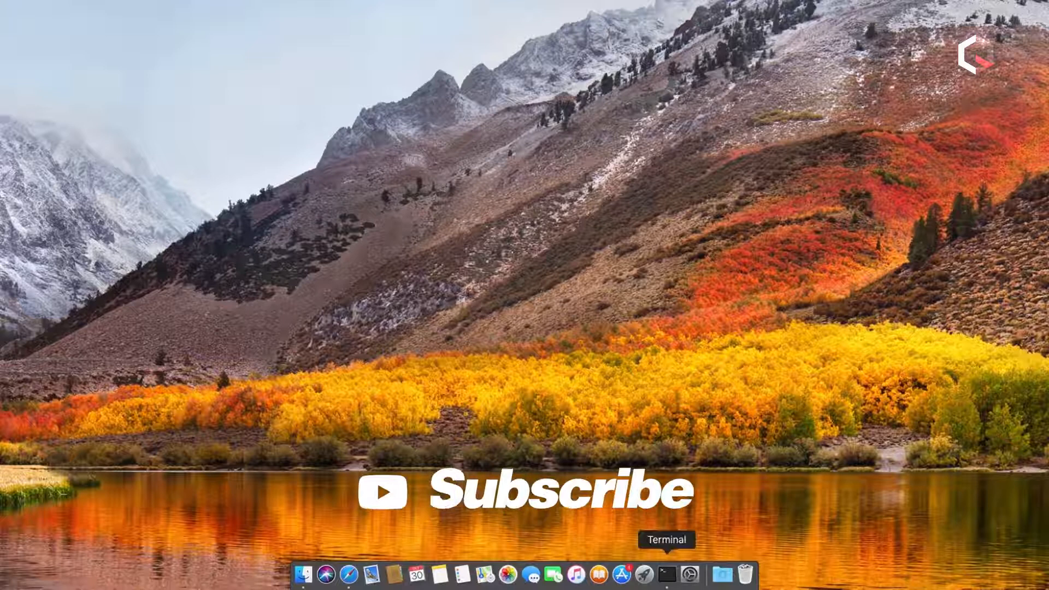
# Run sudo spctl --master-enable in Terminal with the administrator password to restore Gatekeeper.
pyautogui.click(666, 574)
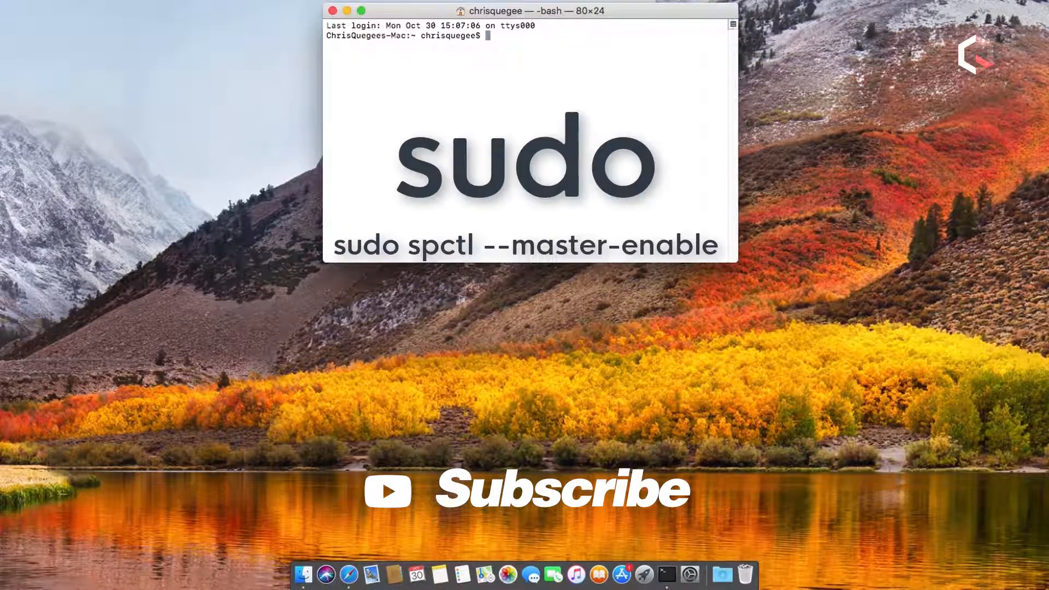
pyautogui.write('sudo')
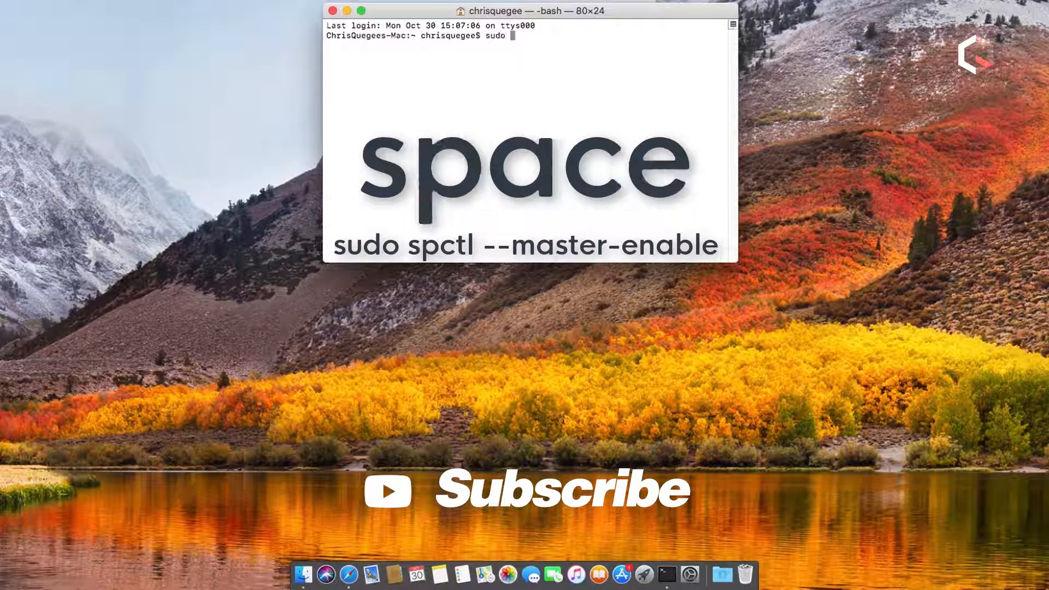
pyautogui.write('spc')
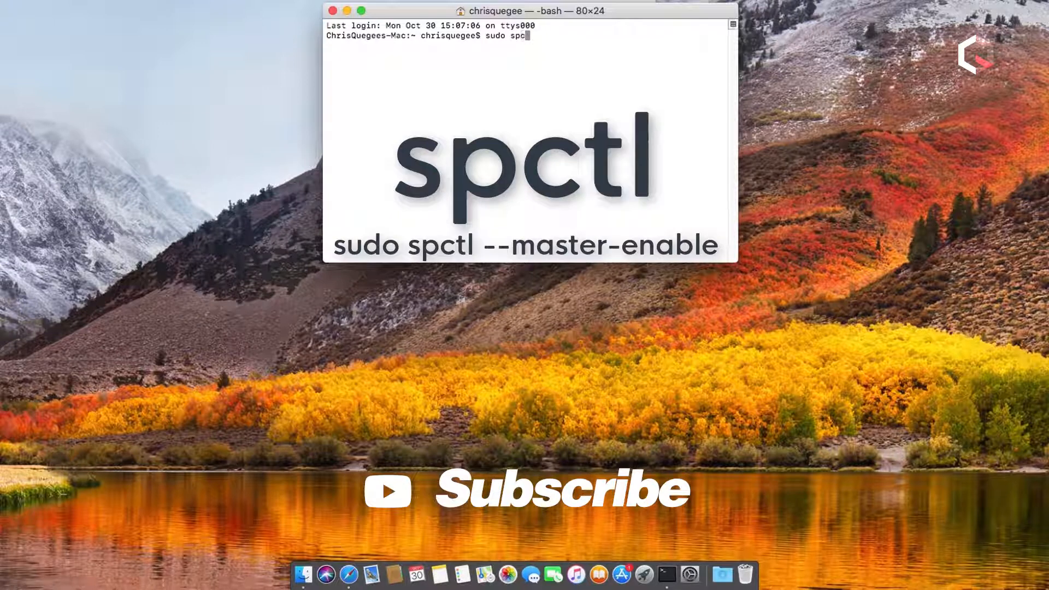
pyautogui.write('tl')
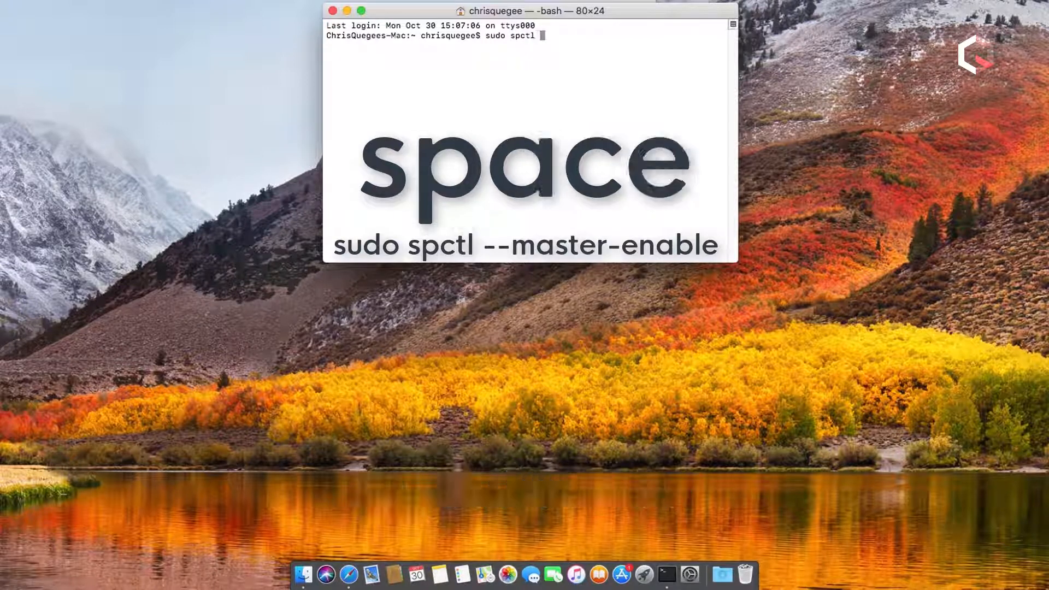
pyautogui.write('--master-enable')
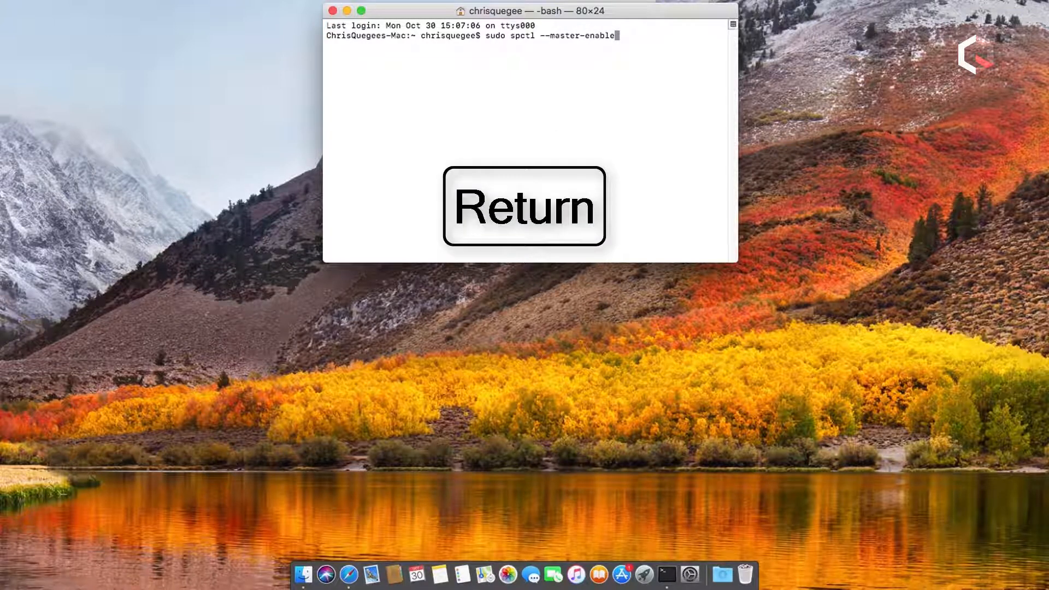
pyautogui.press('Return')
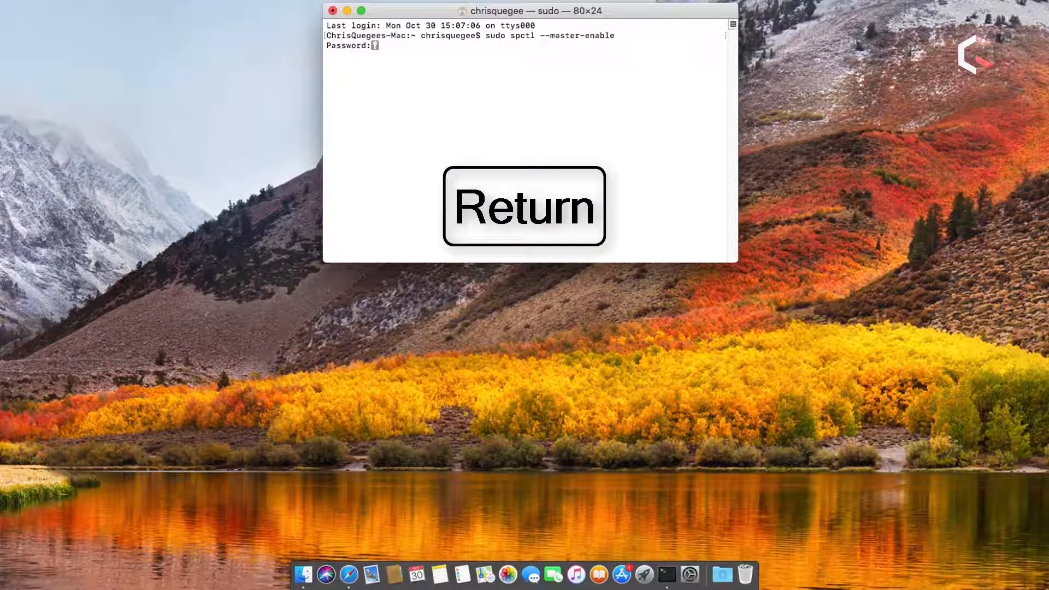
pyautogui.press('Return')
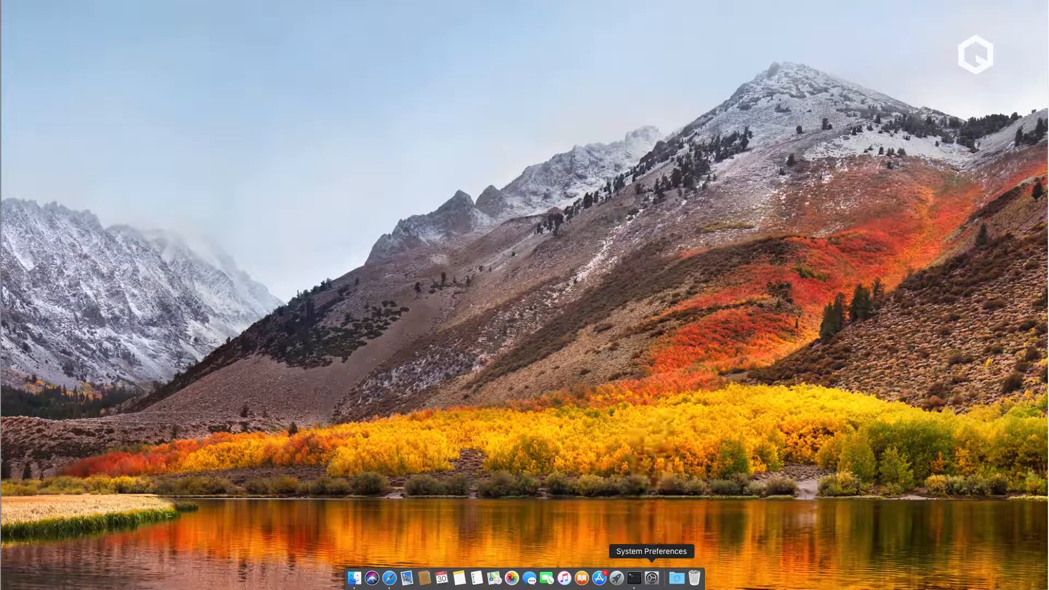
# Reopen Security & Privacy showing only App Store and identified developers as sources.
pyautogui.click(650, 576)
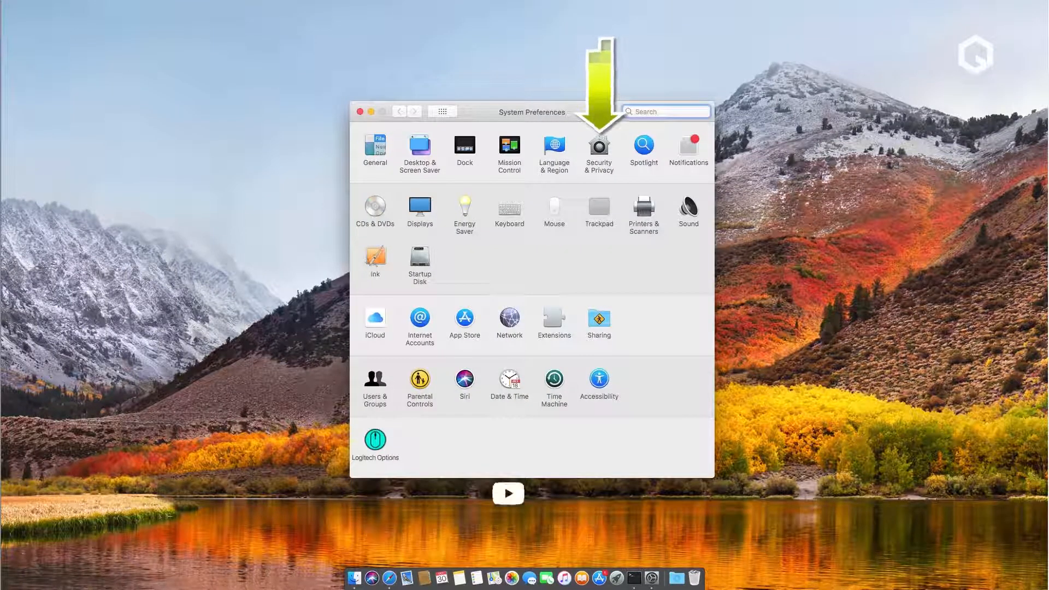
pyautogui.click(598, 145)
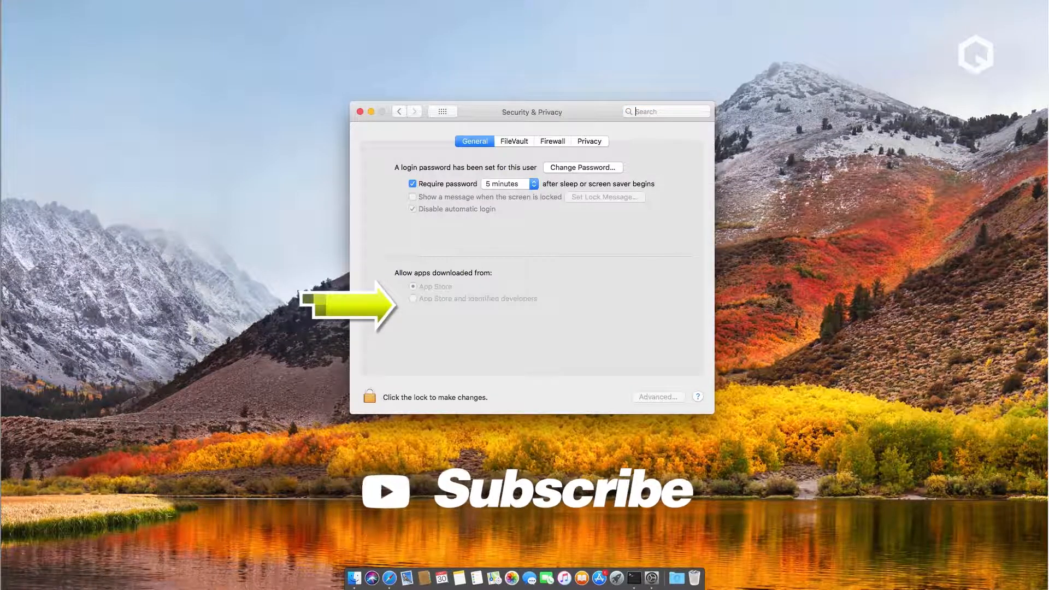